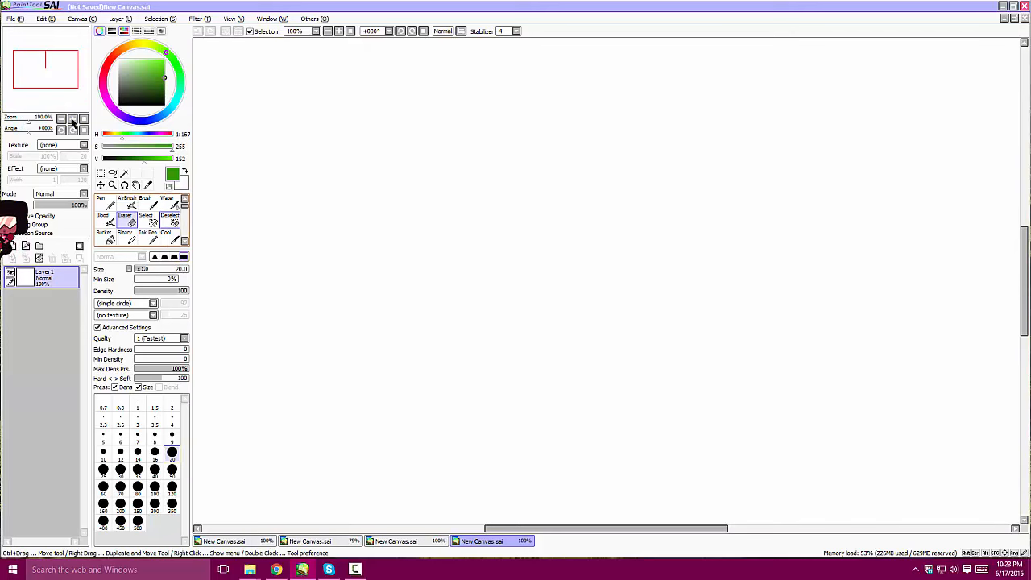
# Choose a fine sketching tool with green as the current colour, ready to draw
pyautogui.click(168, 228)
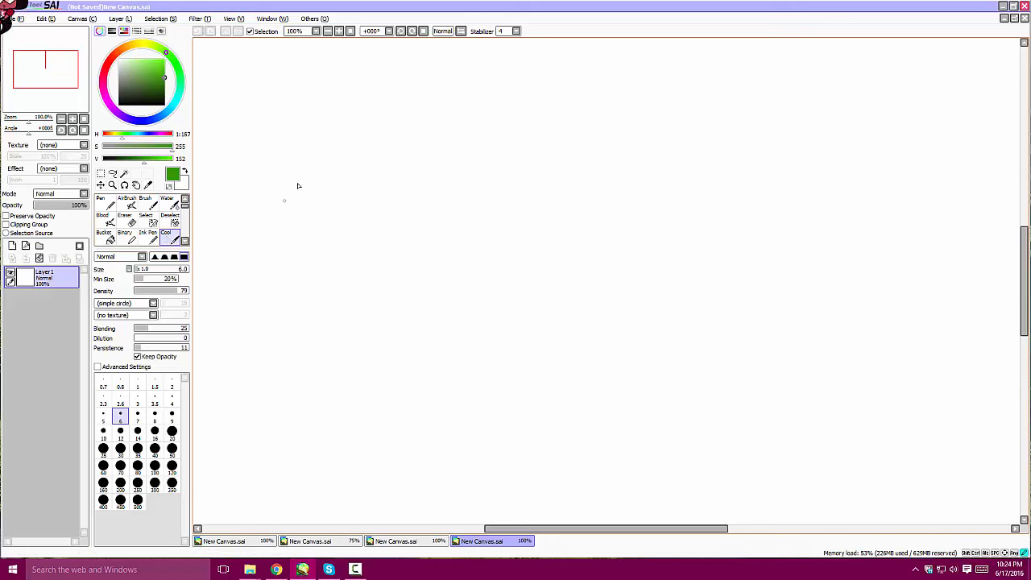
# Sketch loose overlapping green circles for Peridot's head with a small angled mark inside
pyautogui.moveTo(283, 200); pyautogui.dragTo(382, 211)
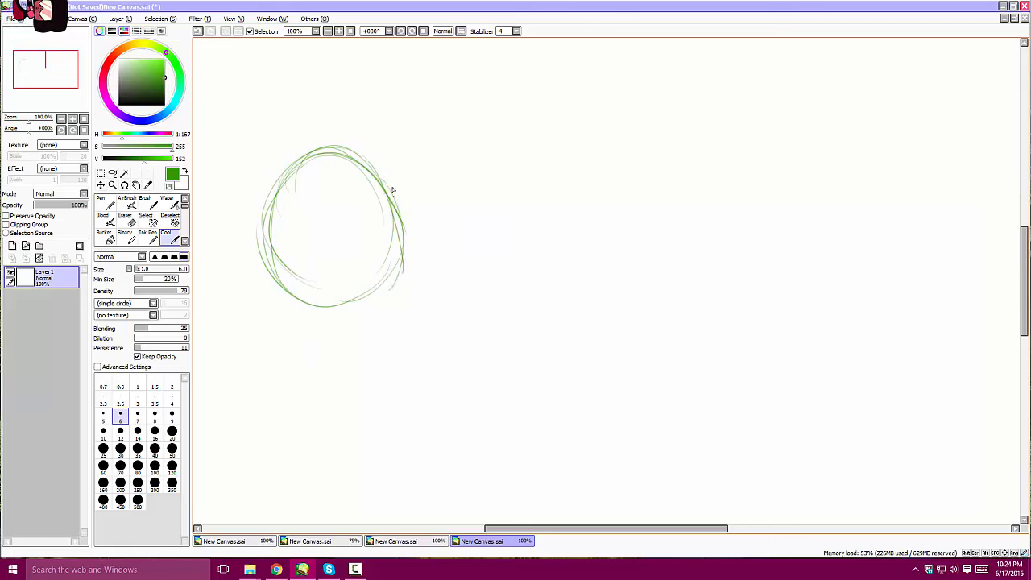
pyautogui.moveTo(395, 190); pyautogui.dragTo(379, 277)
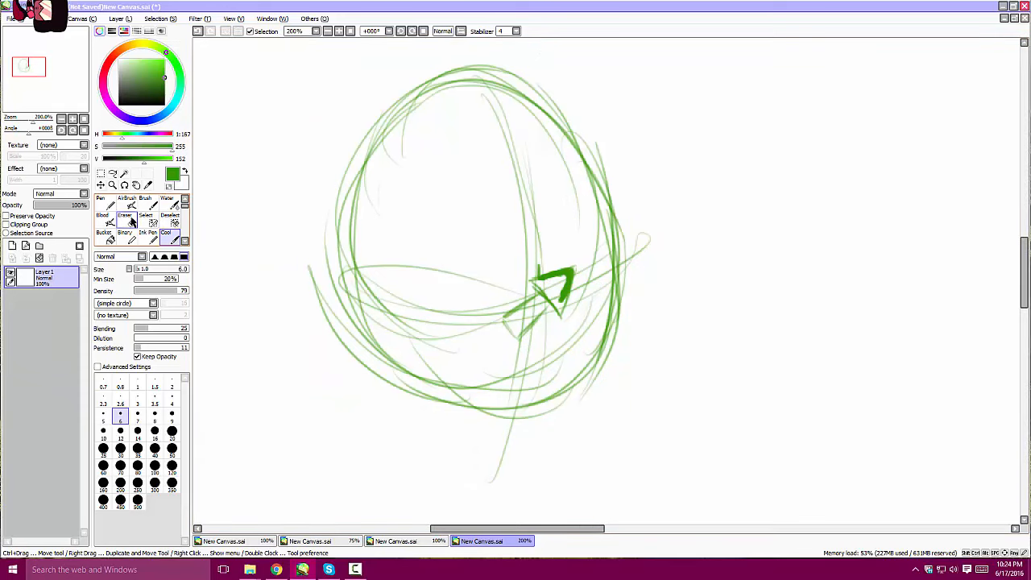
# Erase part of the angled mark and some construction lines inside the head
pyautogui.click(126, 209)
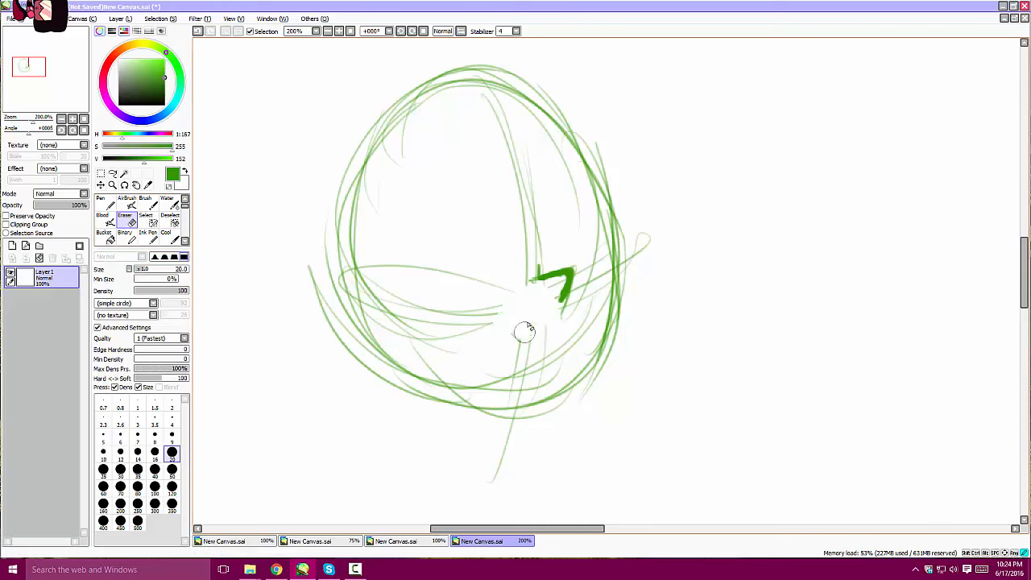
pyautogui.moveTo(523, 331); pyautogui.dragTo(579, 256)
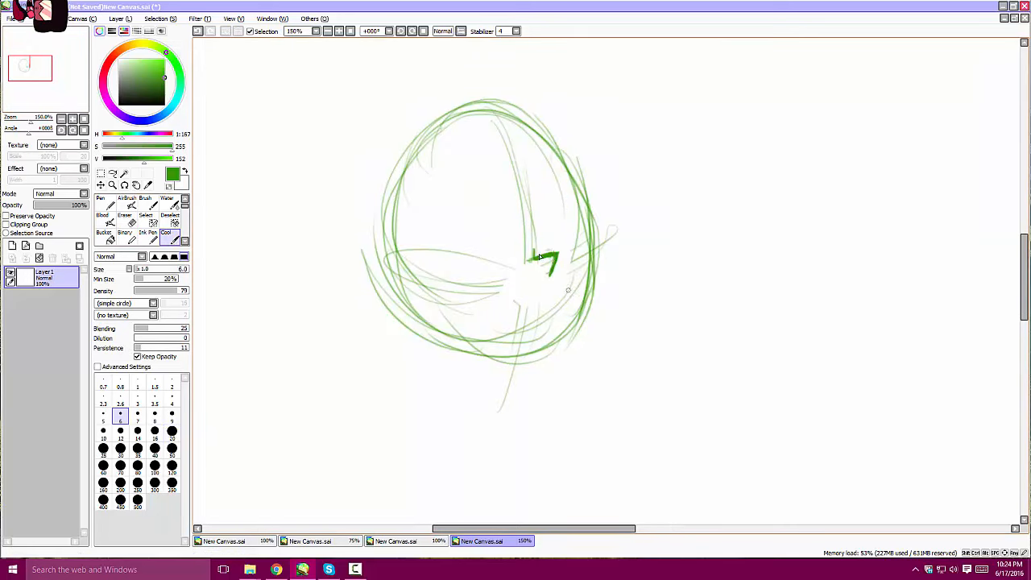
pyautogui.moveTo(535, 257); pyautogui.dragTo(556, 266)
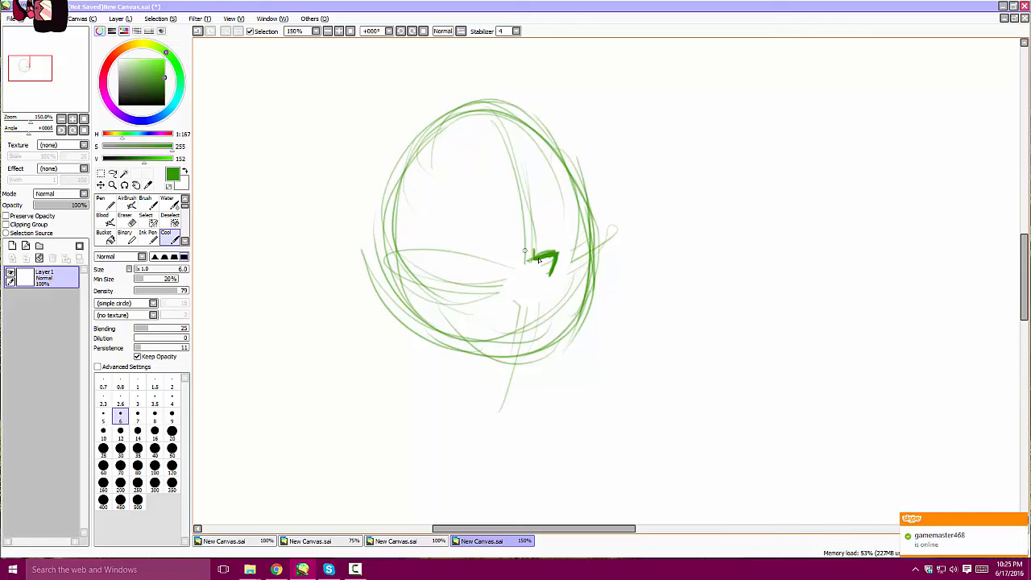
# Draw the cheek line across the lower head and a bold contour down its right side
pyautogui.moveTo(528, 255); pyautogui.dragTo(496, 277)
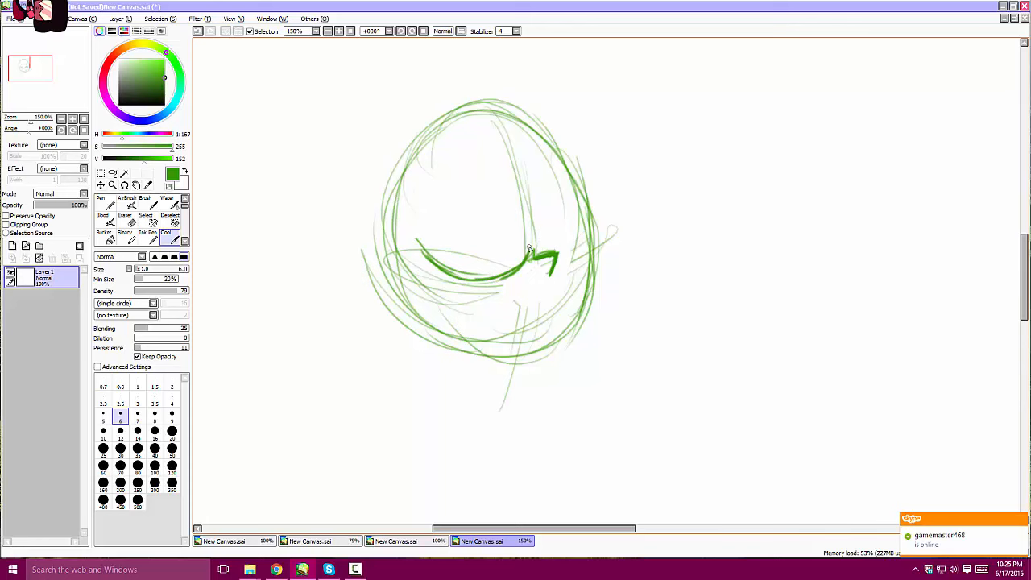
pyautogui.moveTo(531, 248); pyautogui.dragTo(576, 153)
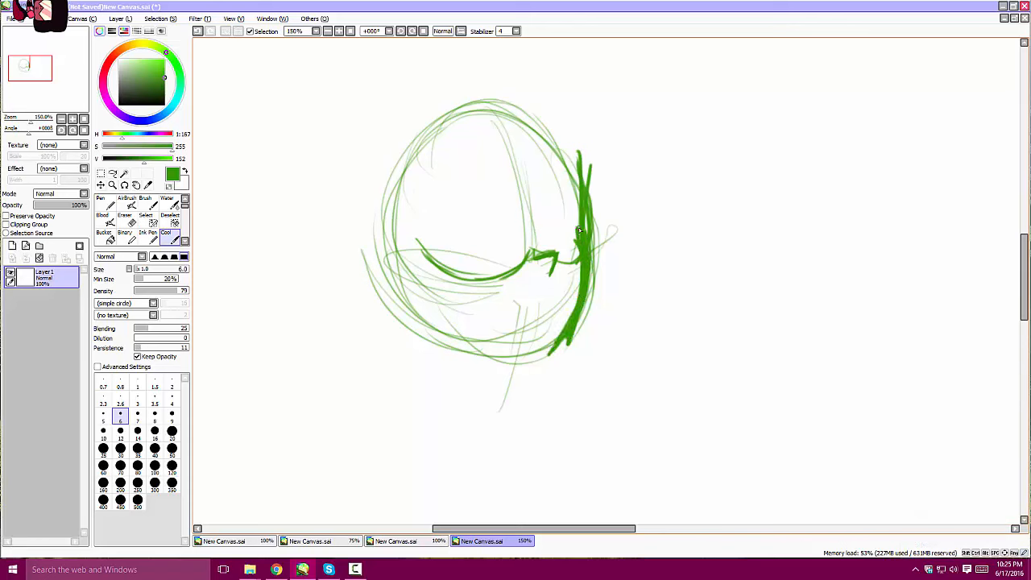
# Outline and fill a solid triangular gem on the upper forehead
pyautogui.click(126, 206)
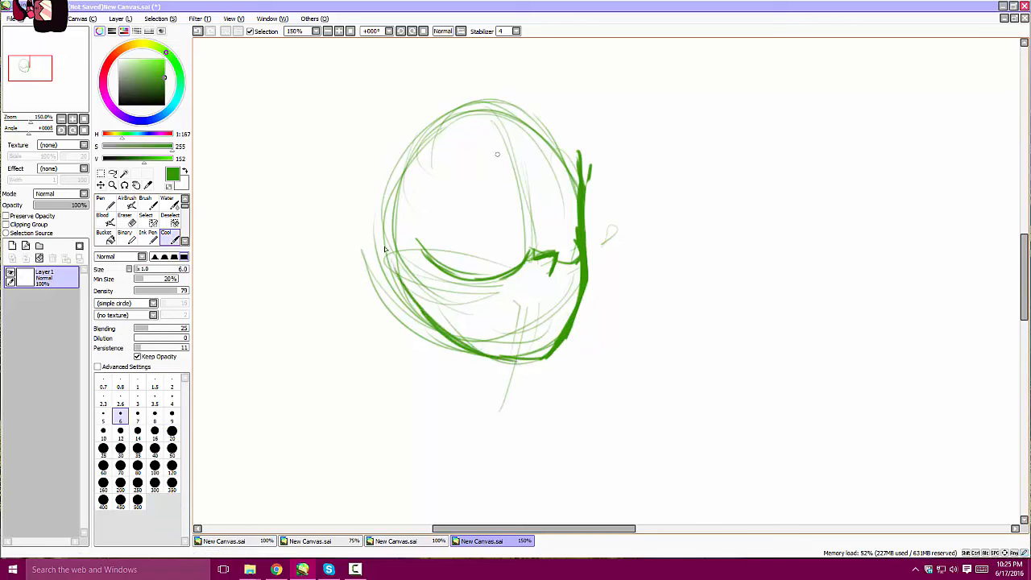
pyautogui.moveTo(490, 153); pyautogui.dragTo(535, 164)
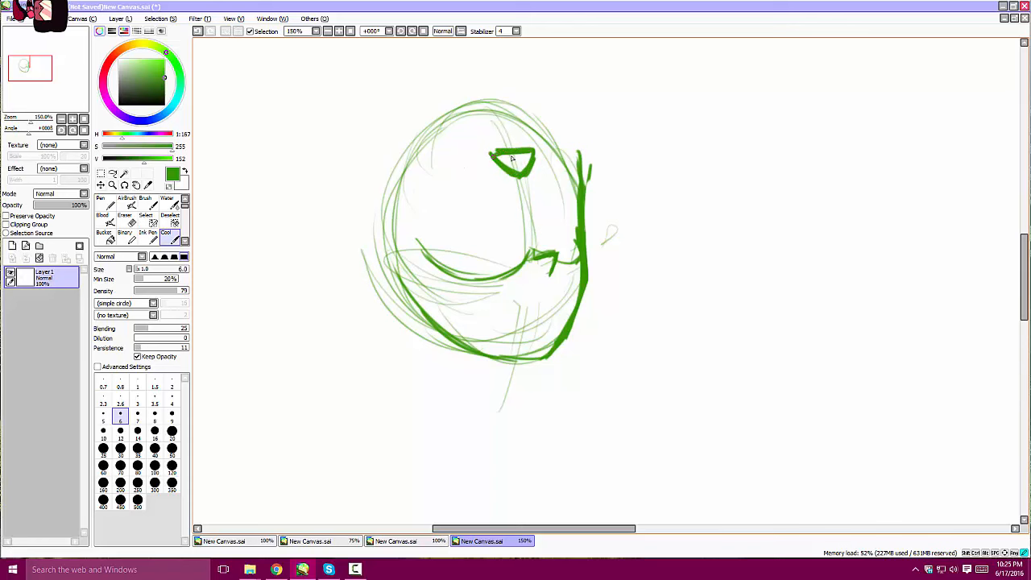
pyautogui.moveTo(496, 161); pyautogui.dragTo(529, 165)
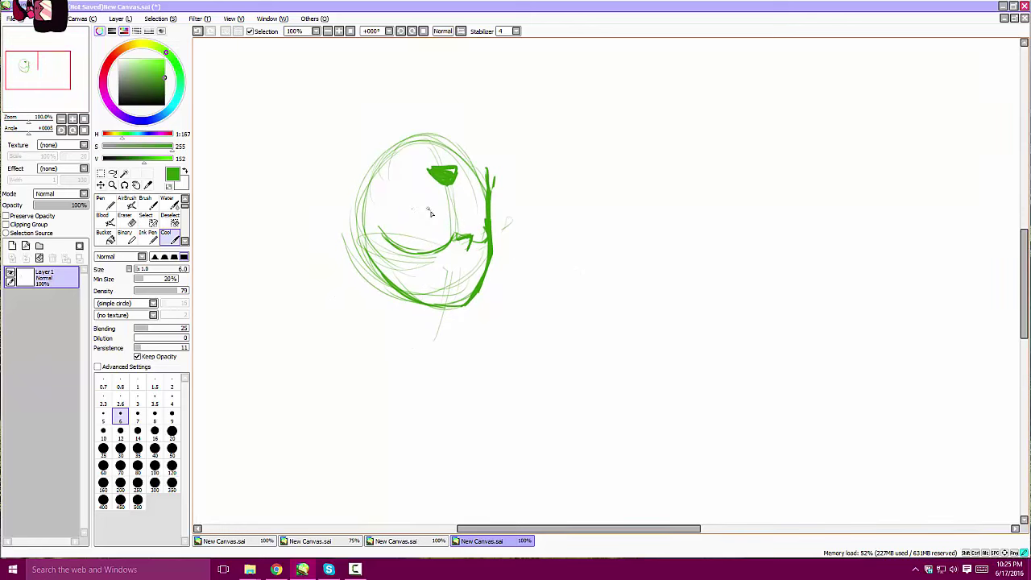
# Draw the first eye with upper and lower lids, surrounding line and iris
pyautogui.moveTo(405, 216); pyautogui.dragTo(431, 211)
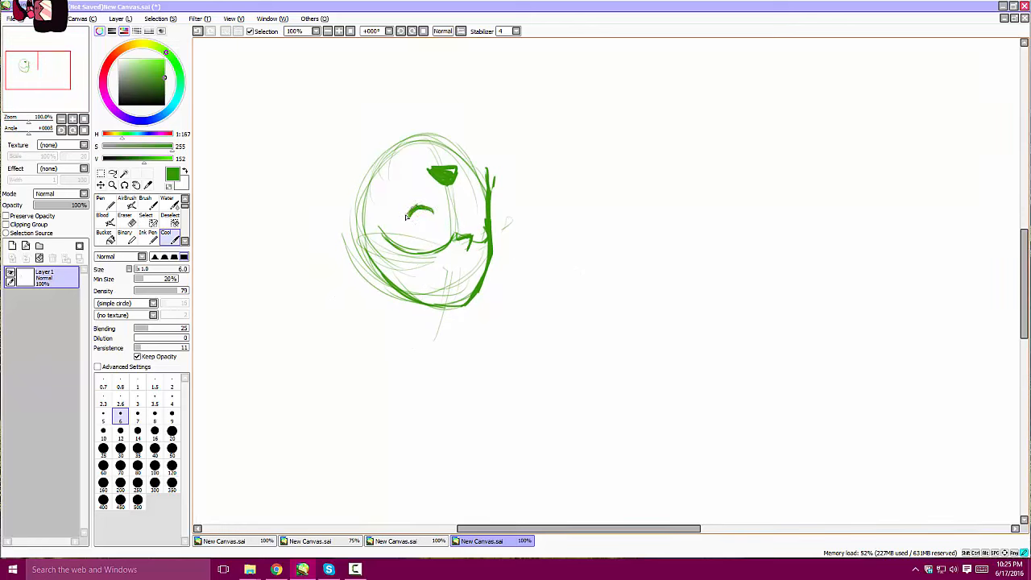
pyautogui.moveTo(403, 224); pyautogui.dragTo(443, 213)
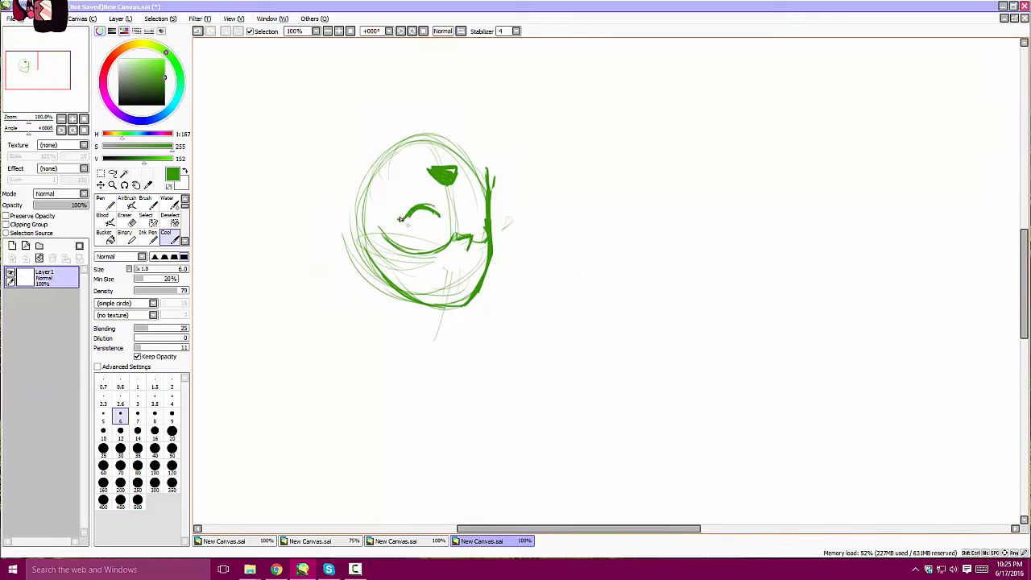
pyautogui.moveTo(395, 222); pyautogui.dragTo(432, 238)
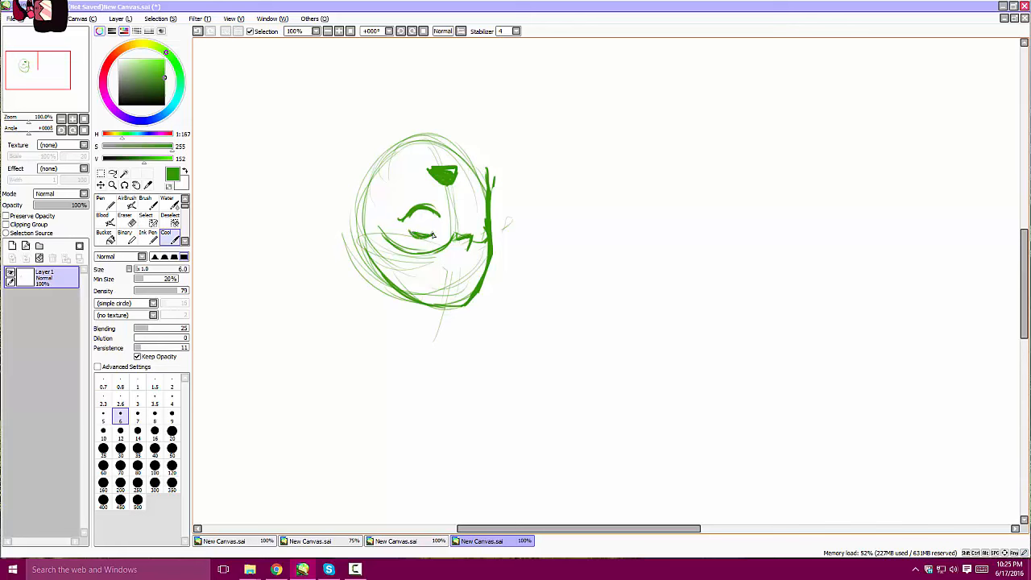
pyautogui.moveTo(445, 222)
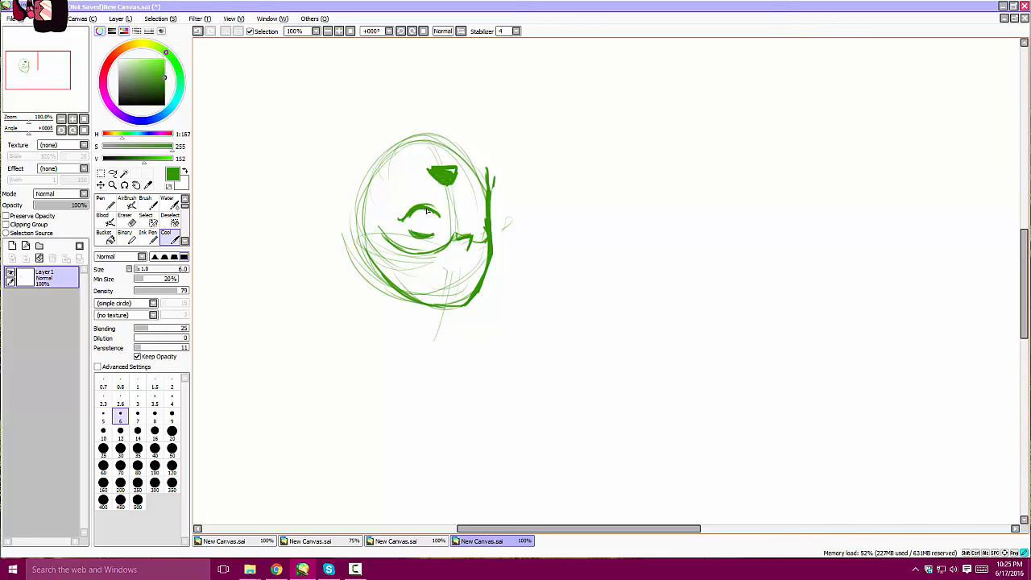
pyautogui.moveTo(406, 209); pyautogui.dragTo(434, 242)
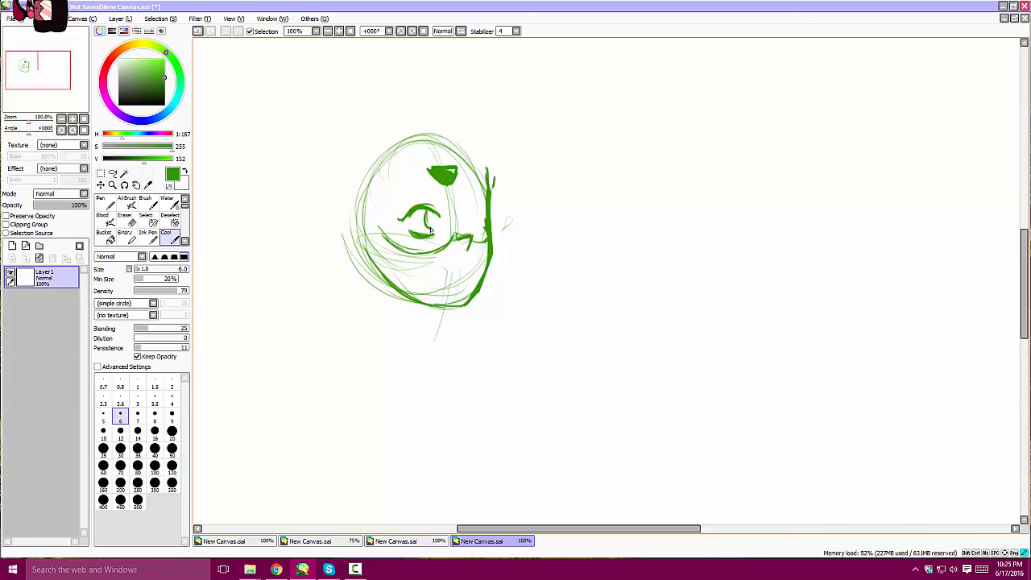
pyautogui.moveTo(427, 234); pyautogui.dragTo(467, 212)
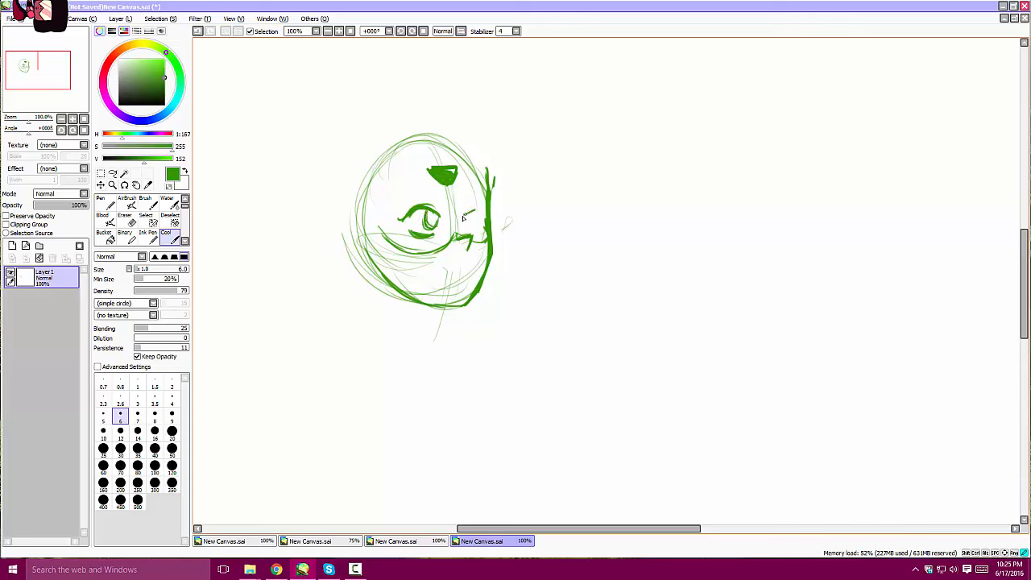
# Sketch the second eye, the nose and the smiling mouth
pyautogui.moveTo(459, 209); pyautogui.dragTo(483, 242)
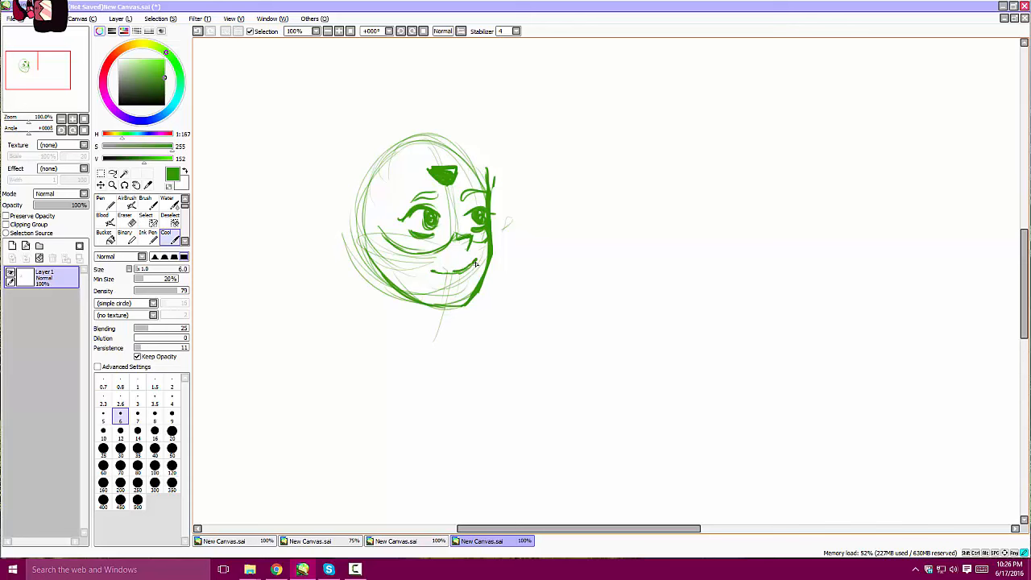
# Strengthen Peridot's eyes, glasses and smiling mouth with darker green strokes
pyautogui.moveTo(475, 264); pyautogui.dragTo(452, 280)
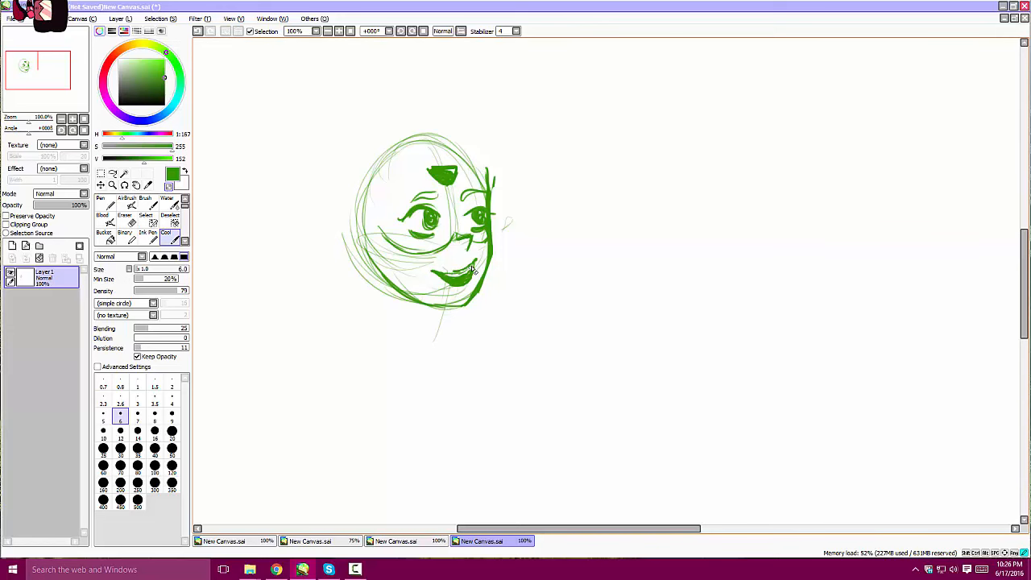
pyautogui.moveTo(450, 274); pyautogui.dragTo(464, 290)
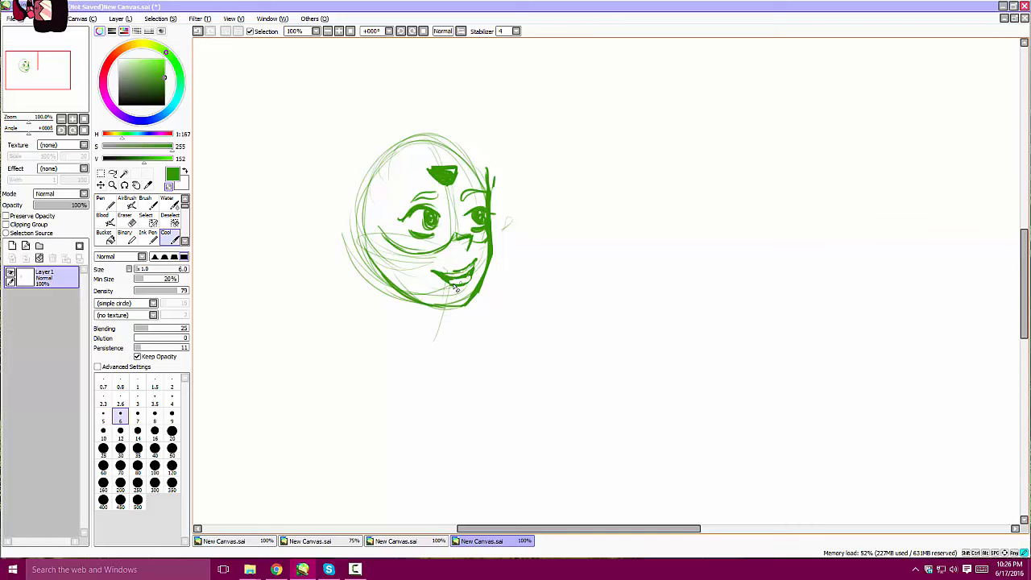
pyautogui.moveTo(443, 282); pyautogui.dragTo(467, 286)
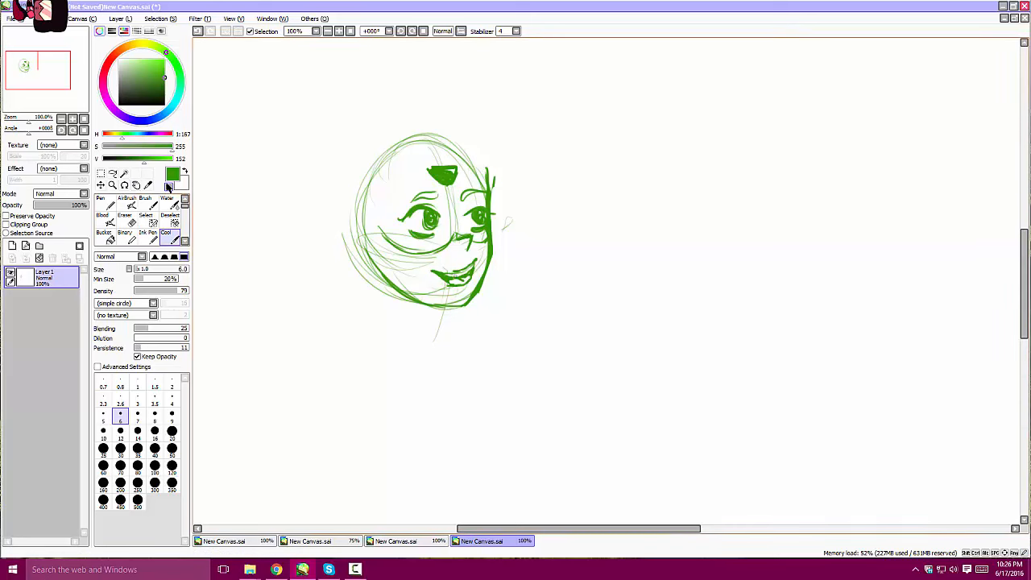
pyautogui.moveTo(438, 287); pyautogui.dragTo(463, 277)
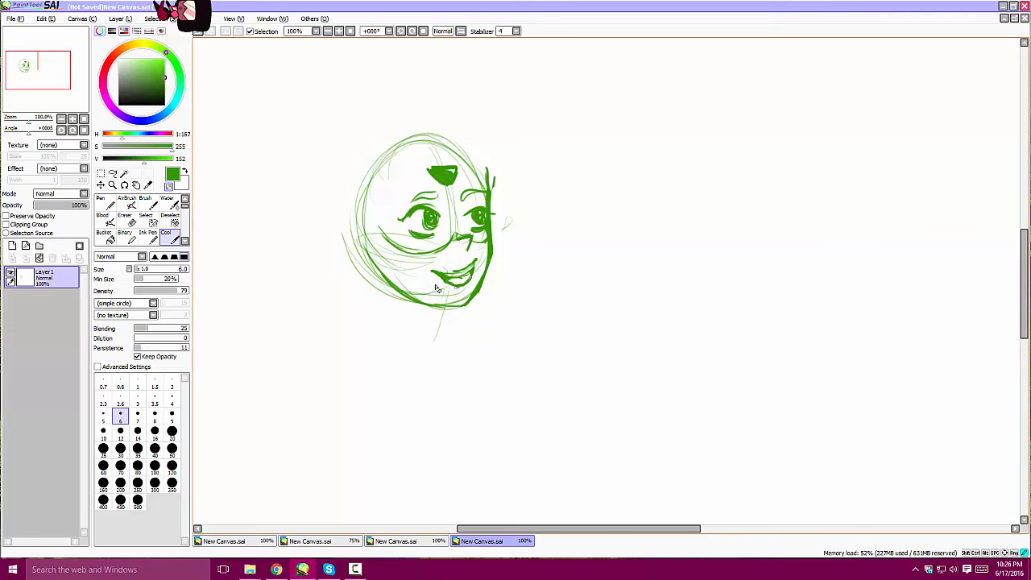
pyautogui.moveTo(438, 290); pyautogui.dragTo(475, 270)
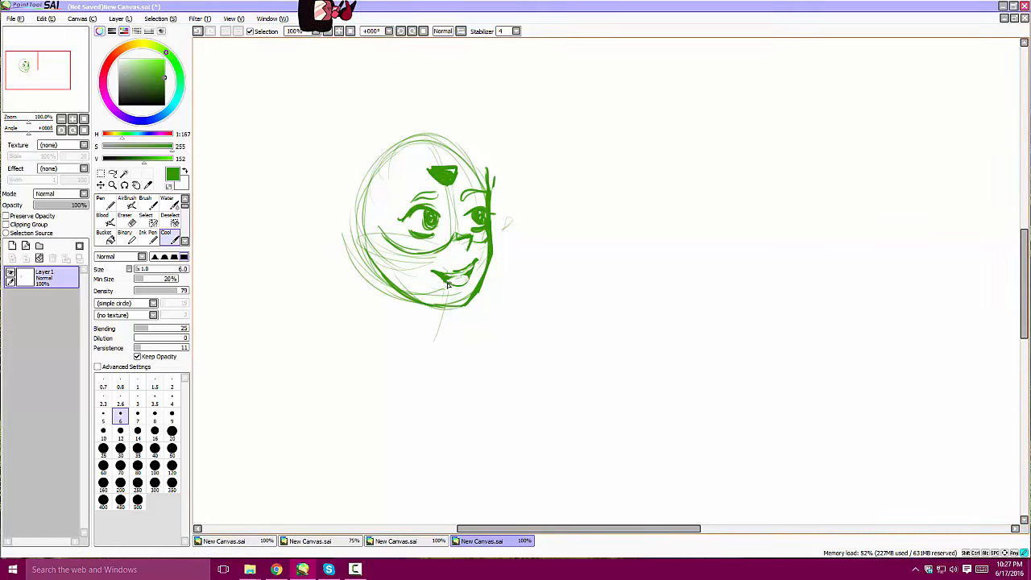
pyautogui.moveTo(448, 287); pyautogui.dragTo(470, 274)
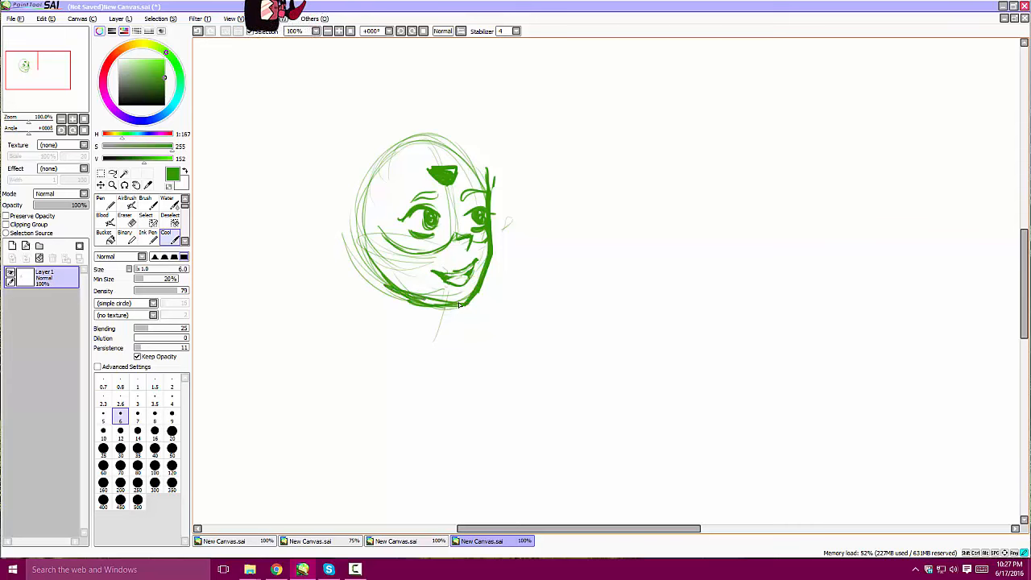
pyautogui.click(126, 206)
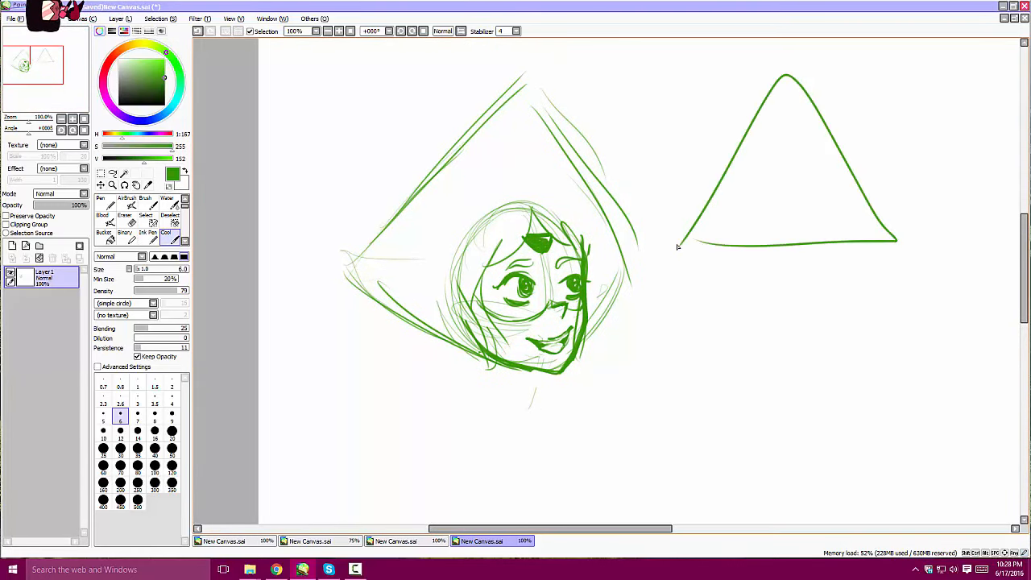
# Shape Peridot's large triangular hair outline and refine the face strokes
pyautogui.moveTo(776, 258); pyautogui.dragTo(786, 438)
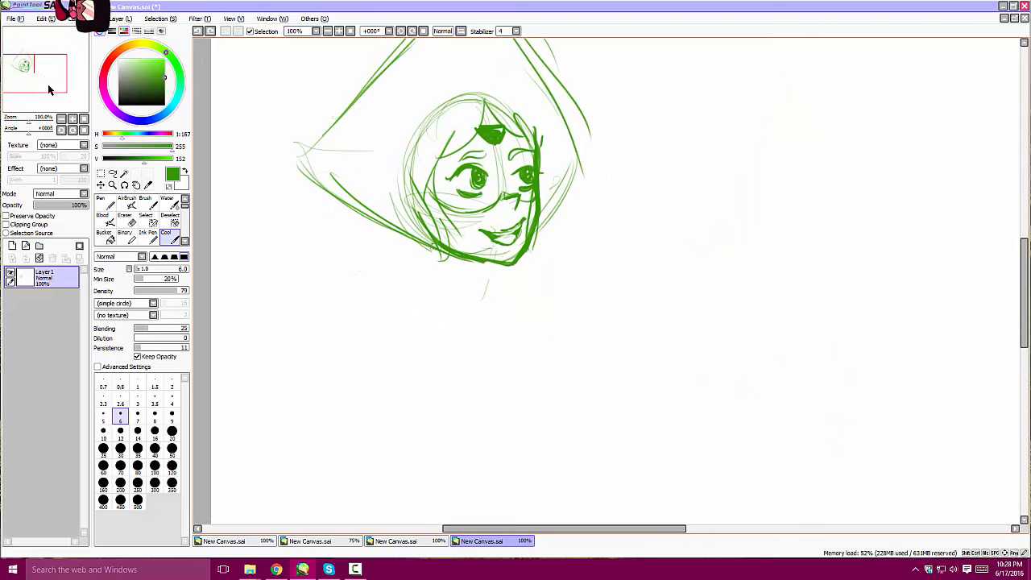
pyautogui.moveTo(438, 241); pyautogui.dragTo(483, 290)
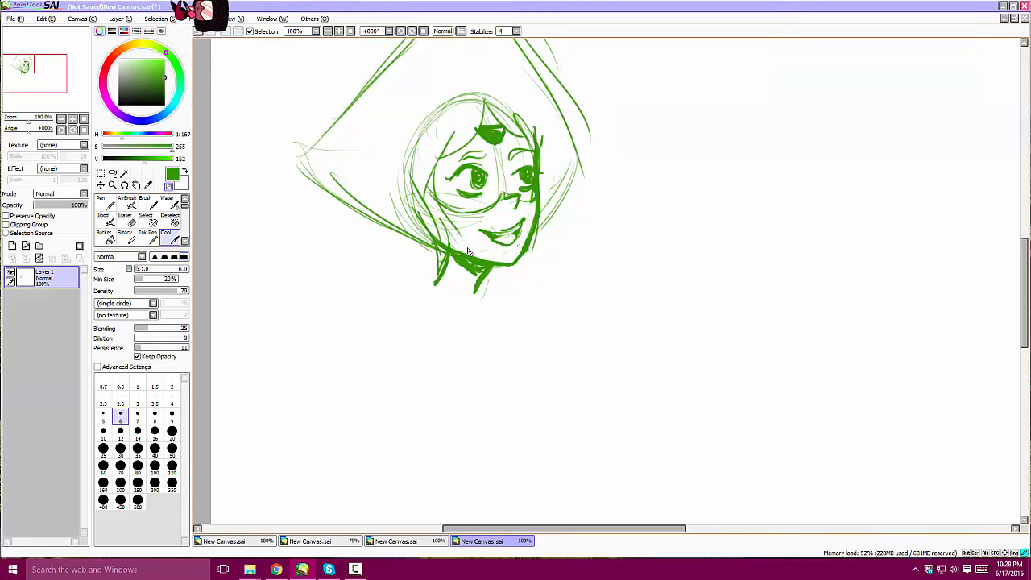
# Sketch the neck and collar strokes below Peridot's chin
pyautogui.moveTo(470, 254); pyautogui.dragTo(528, 197)
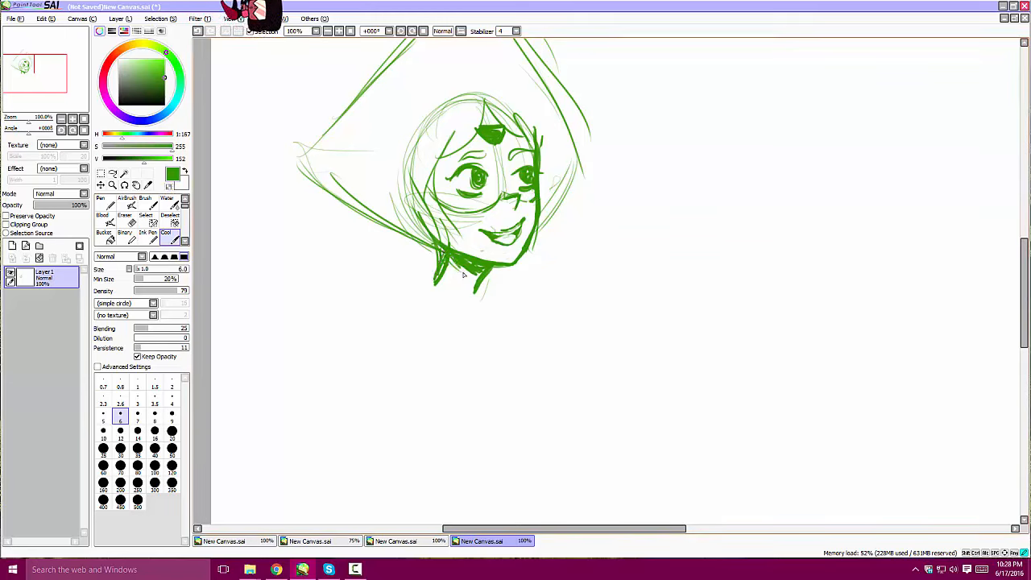
pyautogui.moveTo(438, 257); pyautogui.dragTo(483, 303)
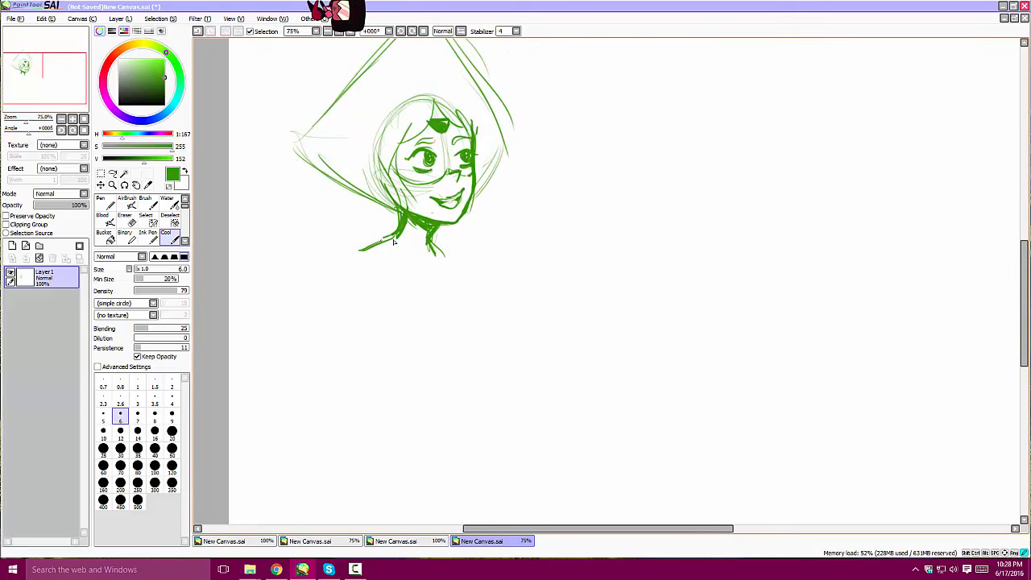
# Draw Peridot's shoulders and torso outline extending down from the neck
pyautogui.moveTo(370, 242); pyautogui.dragTo(442, 250)
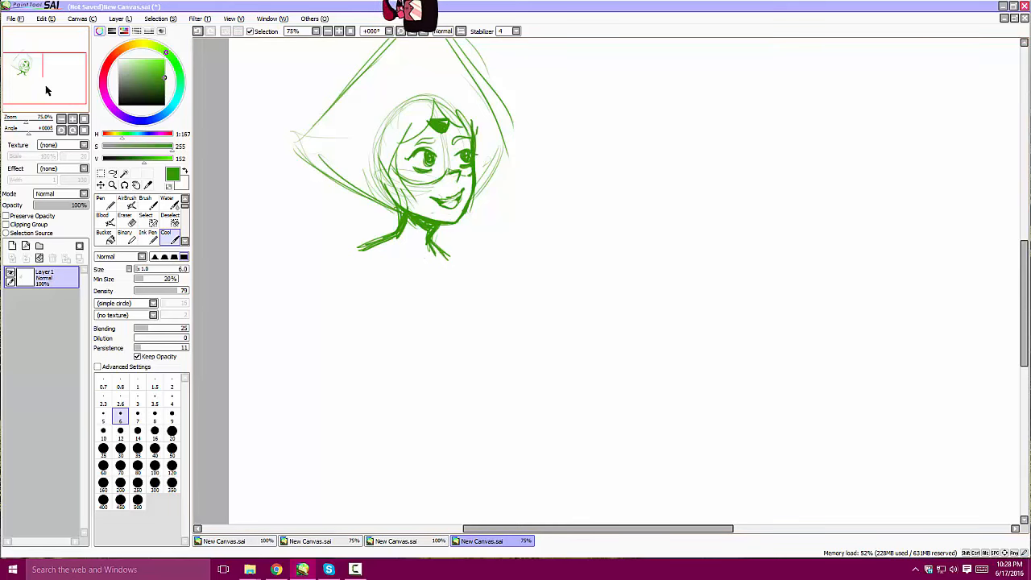
pyautogui.hscroll(-3)
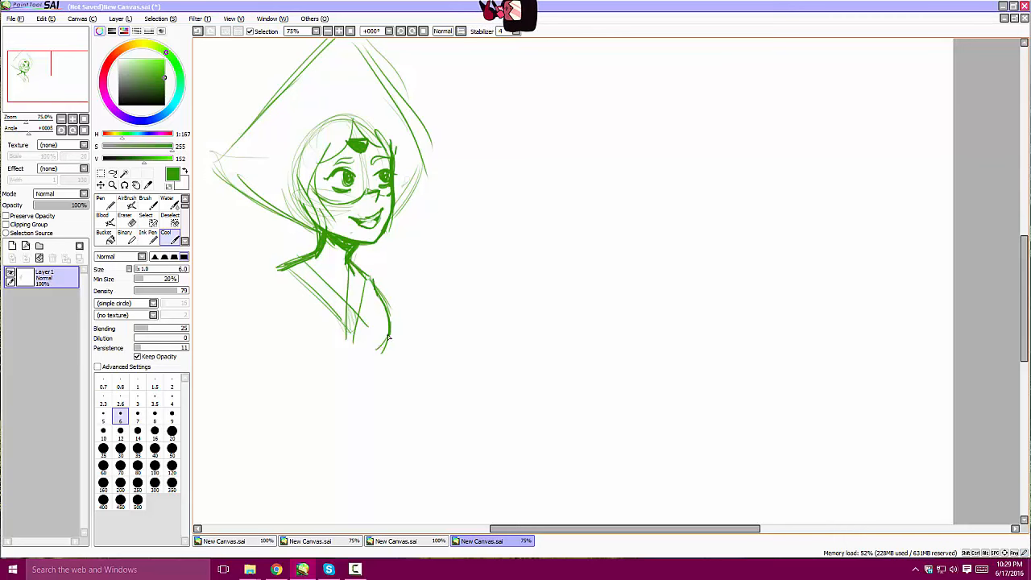
pyautogui.moveTo(358, 330); pyautogui.dragTo(387, 347)
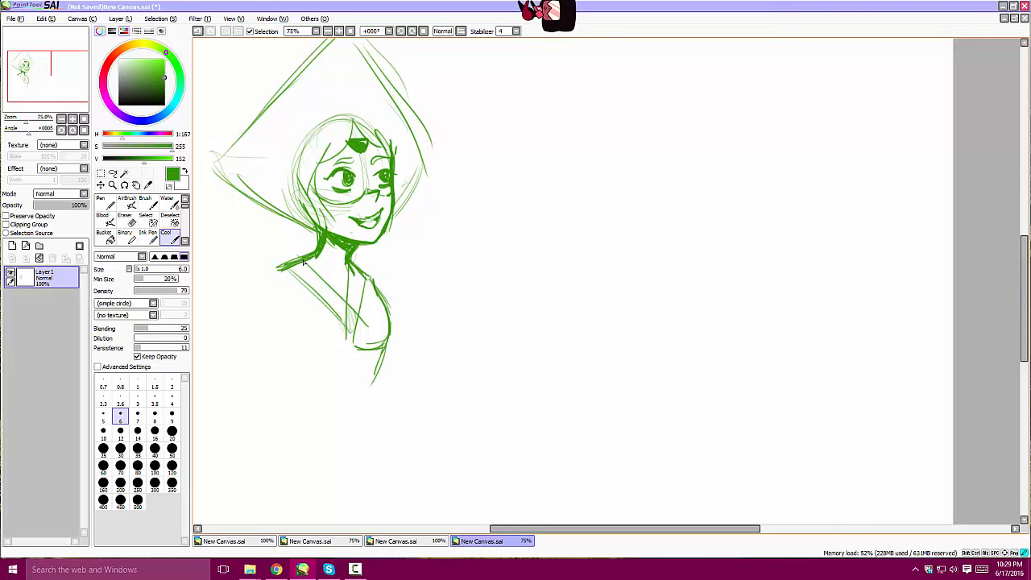
pyautogui.moveTo(306, 261); pyautogui.dragTo(274, 330)
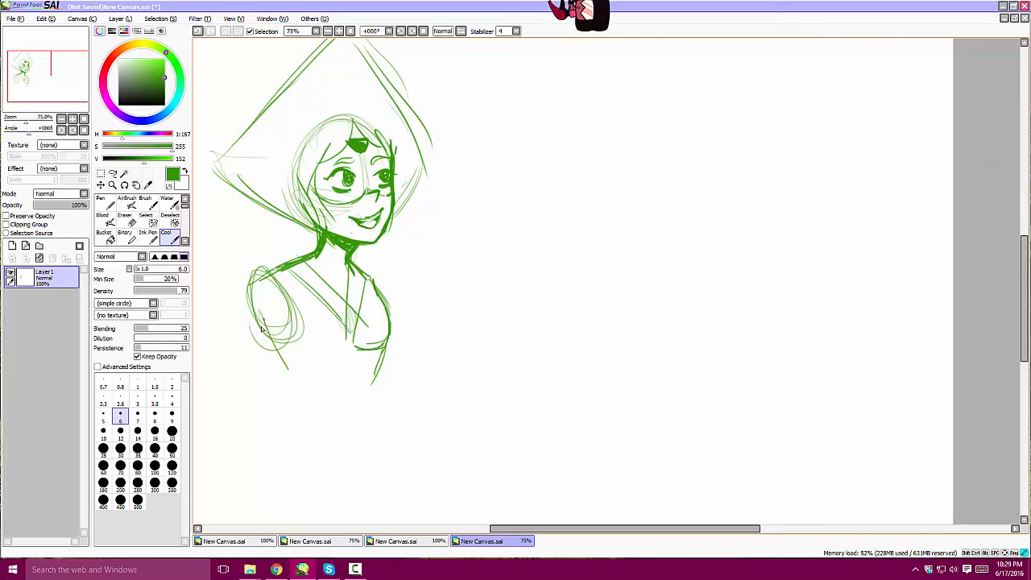
# Add Peridot's shoulder and outstretched arm lines, then tidy stray sketch lines
pyautogui.moveTo(282, 314); pyautogui.dragTo(338, 419)
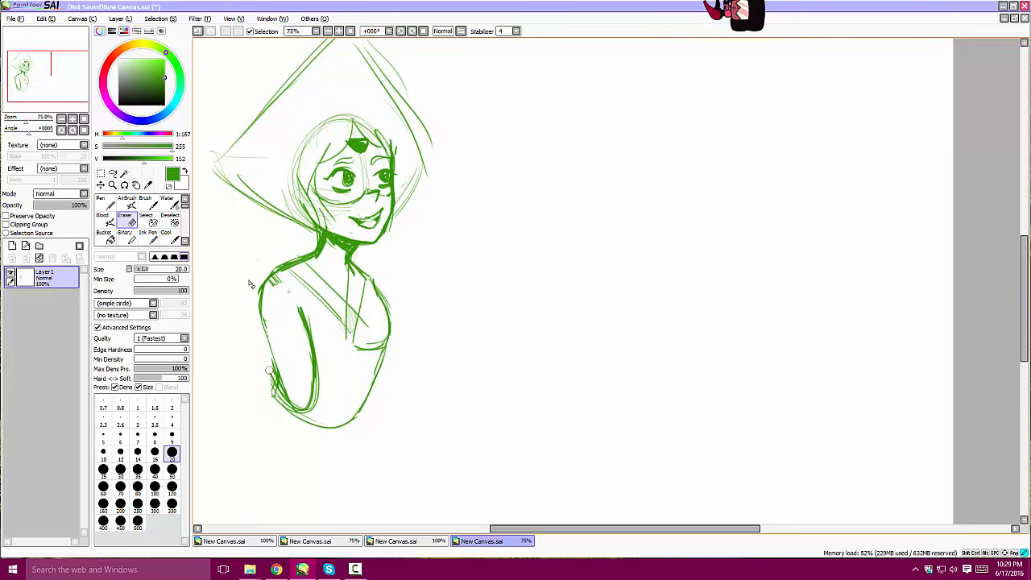
pyautogui.click(166, 232)
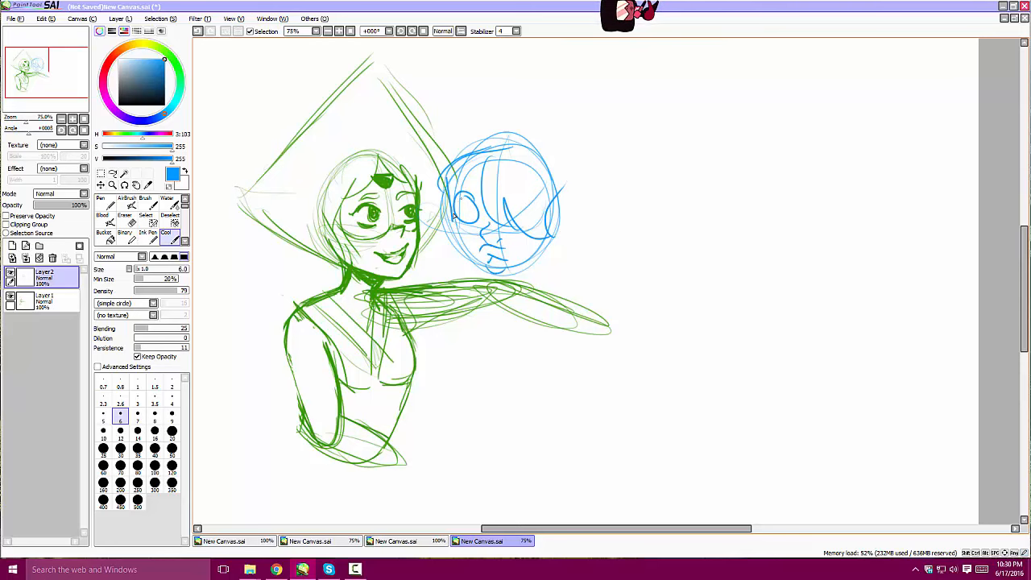
# Sketch Lapis's blue head, flowing hair, shoulders and body tucked under Peridot's arm
pyautogui.moveTo(451, 206); pyautogui.dragTo(496, 287)
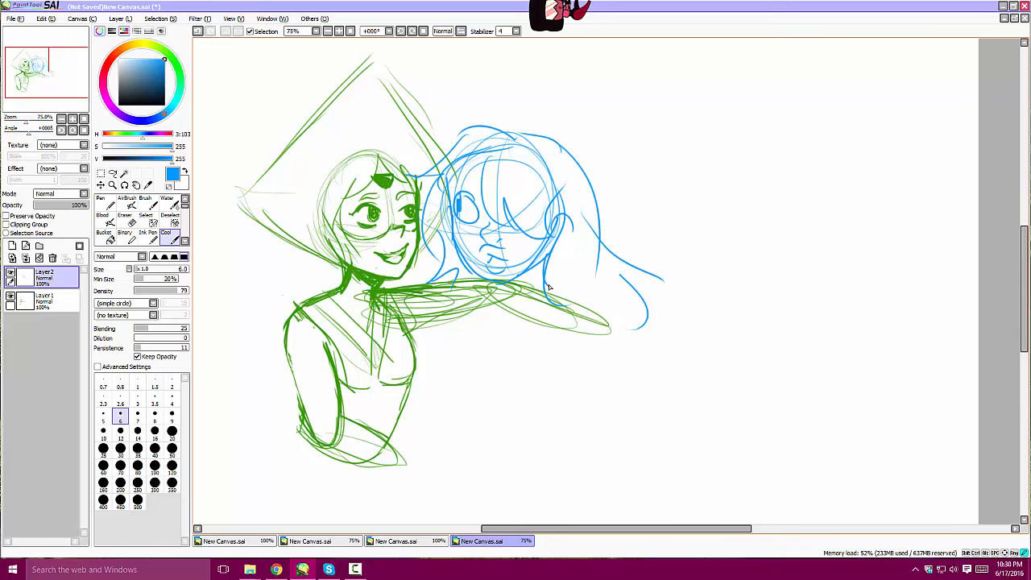
pyautogui.moveTo(548, 287); pyautogui.dragTo(467, 378)
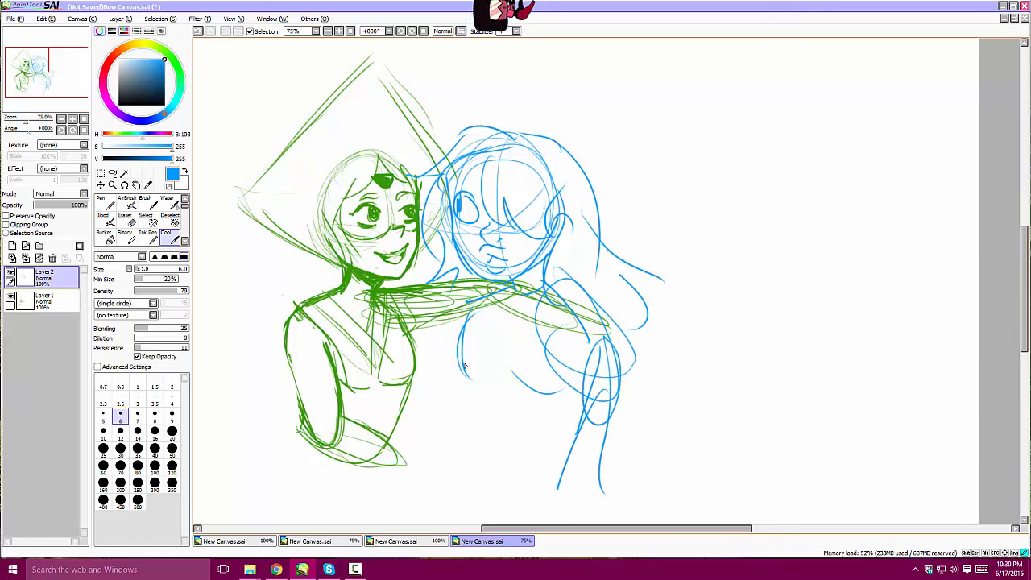
pyautogui.moveTo(464, 357); pyautogui.dragTo(496, 435)
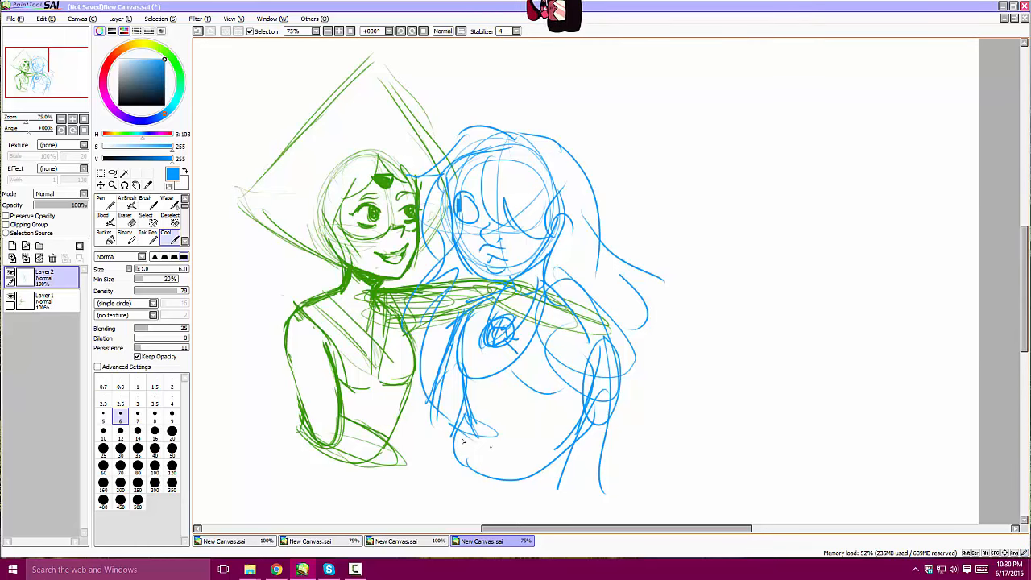
pyautogui.click(142, 77)
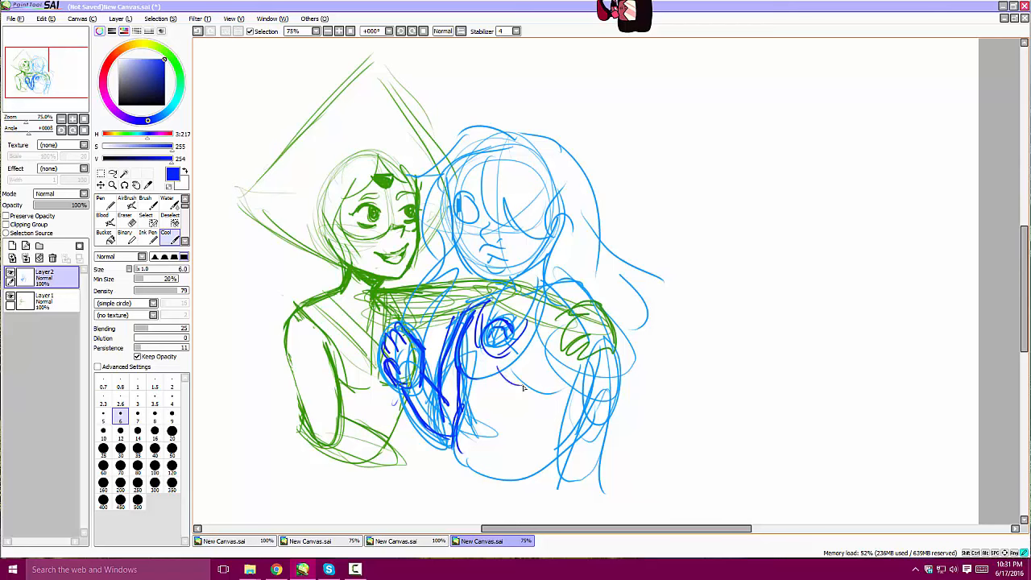
# Strengthen Lapis's body lines in darker blue, then ready the eraser for stray strokes
pyautogui.moveTo(500, 395); pyautogui.dragTo(576, 354)
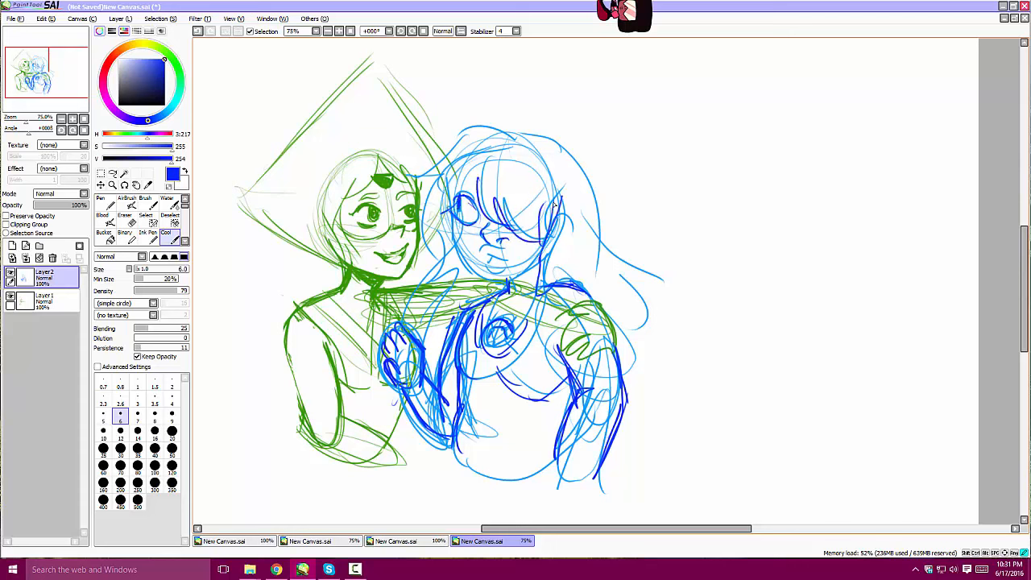
pyautogui.click(125, 216)
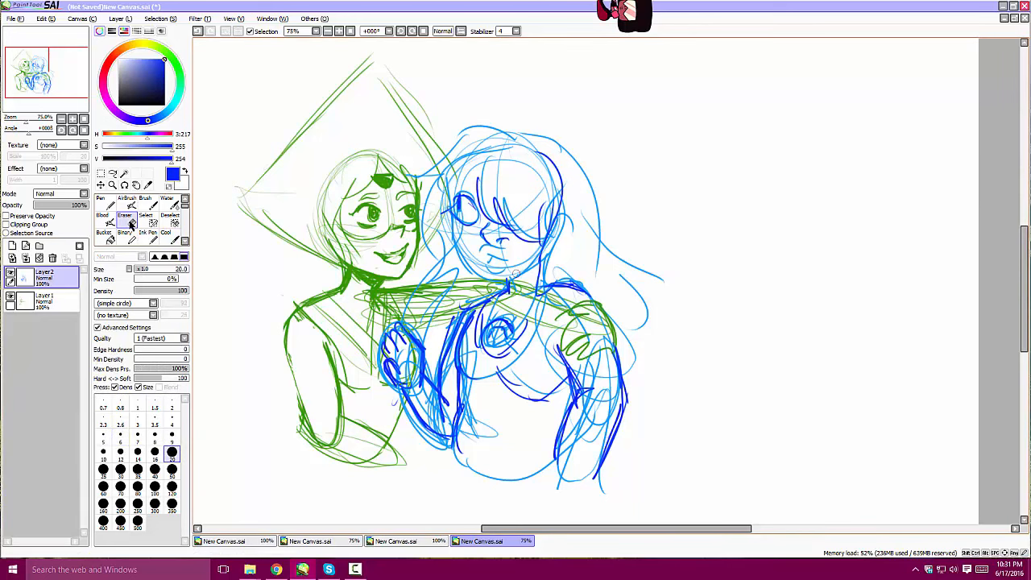
# Add a third layer and return to the pen for the next sketch pass
pyautogui.click(45, 303)
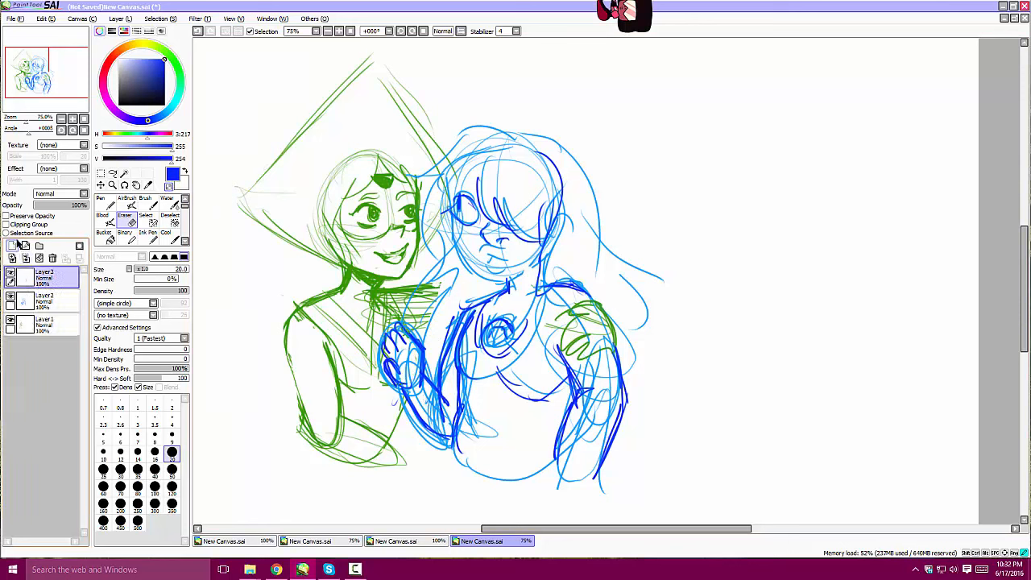
pyautogui.click(103, 198)
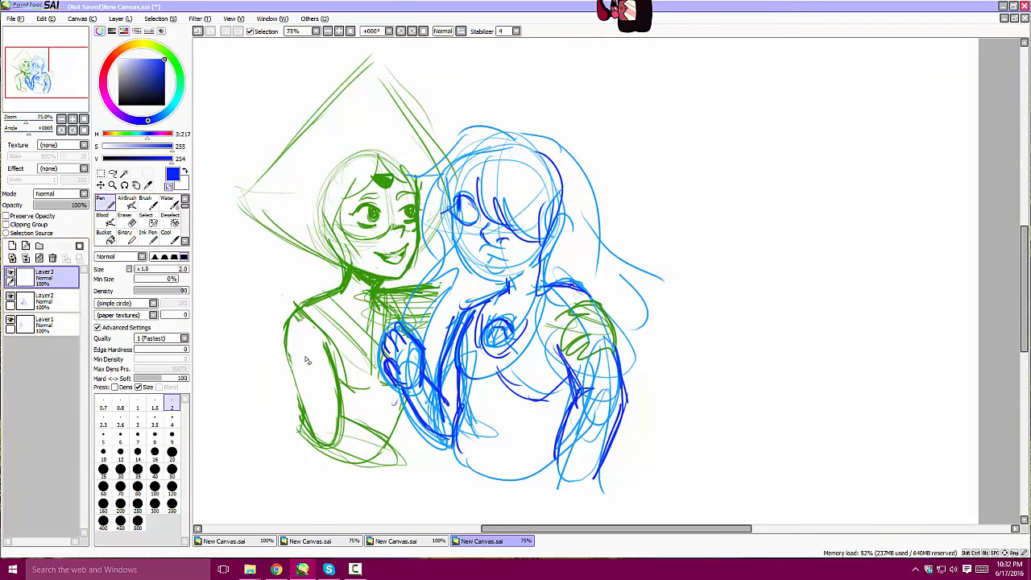